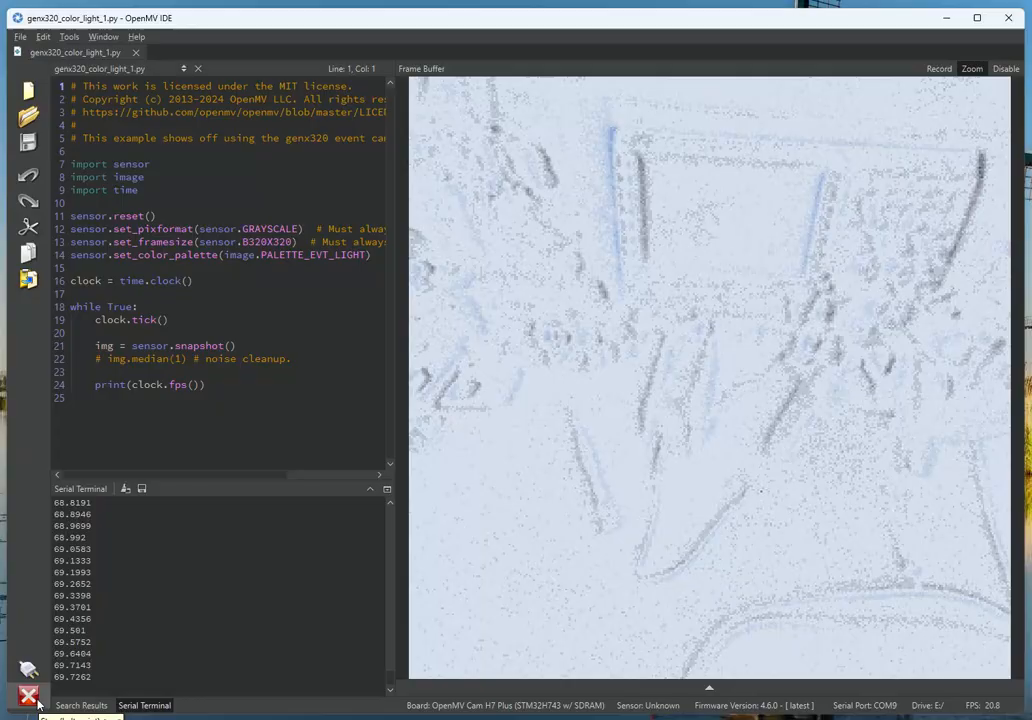
# Step: Stop the running script and open genx320_color_light_with_tracking.py from the Event Cameras examples
pyautogui.click(28, 695)
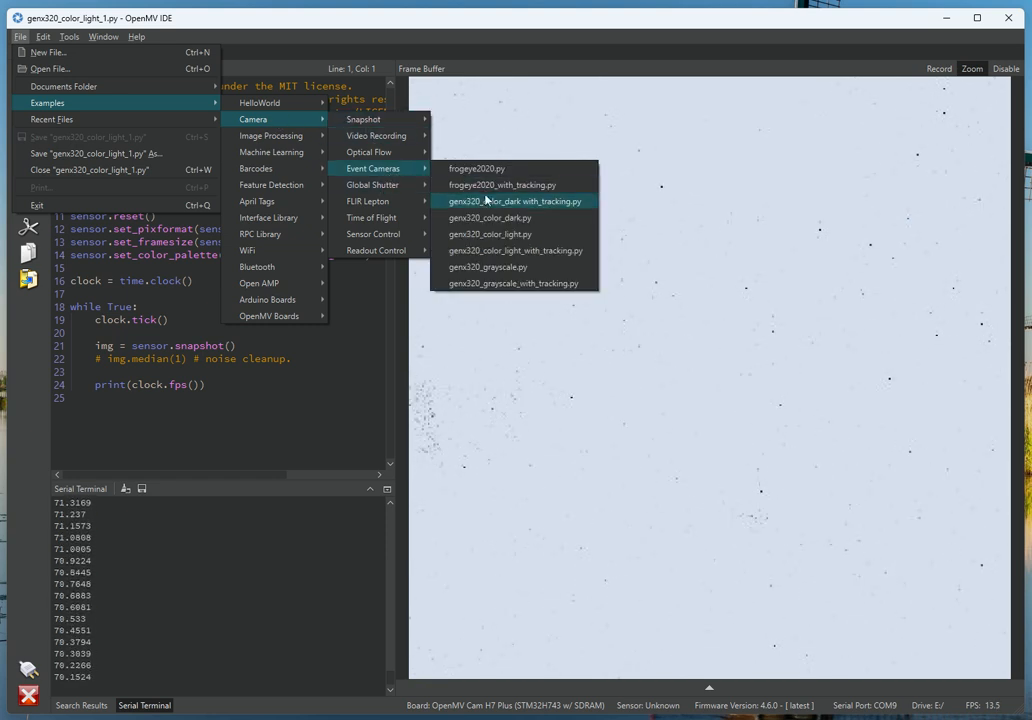
pyautogui.moveTo(489, 250)
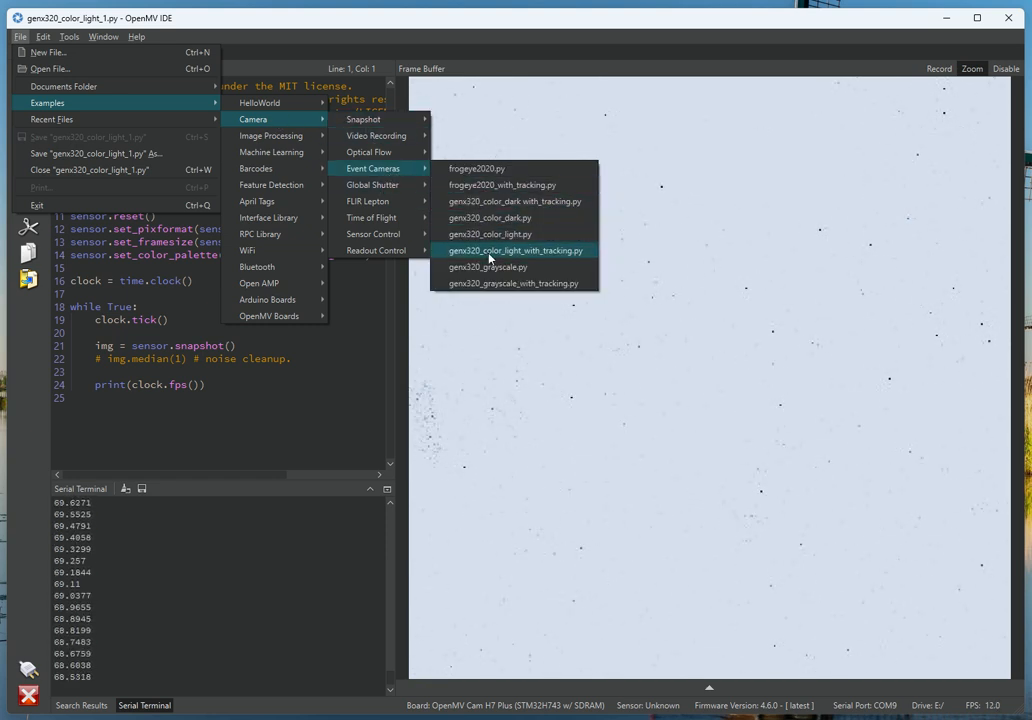
pyautogui.click(516, 250)
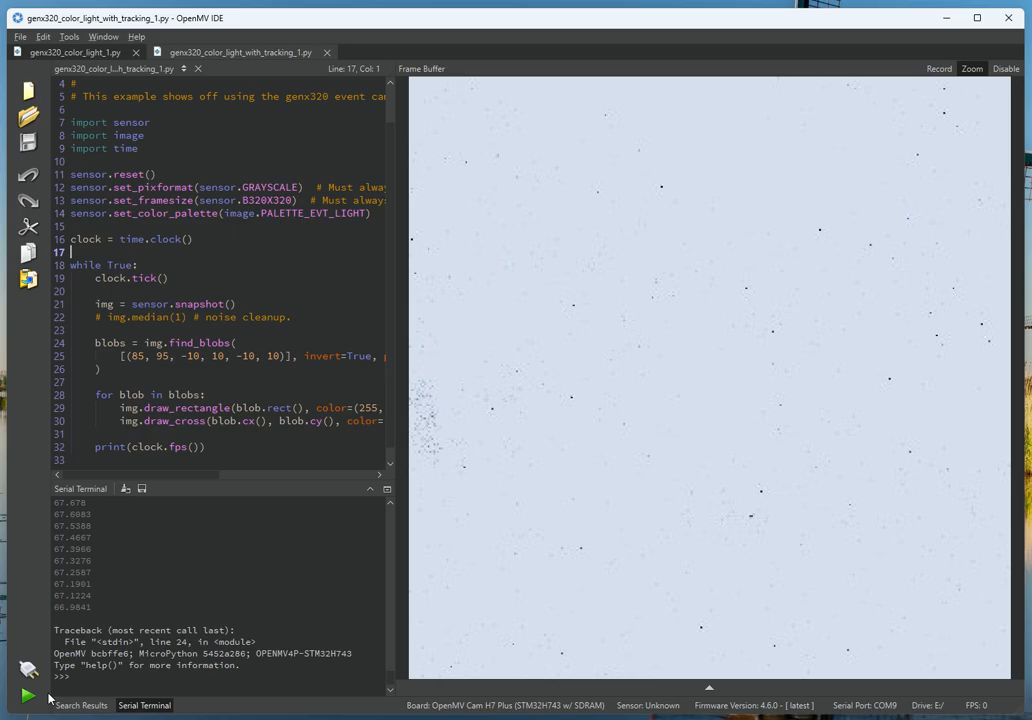
# Step: Run the genx320 color light tracking script on the camera
pyautogui.click(28, 695)
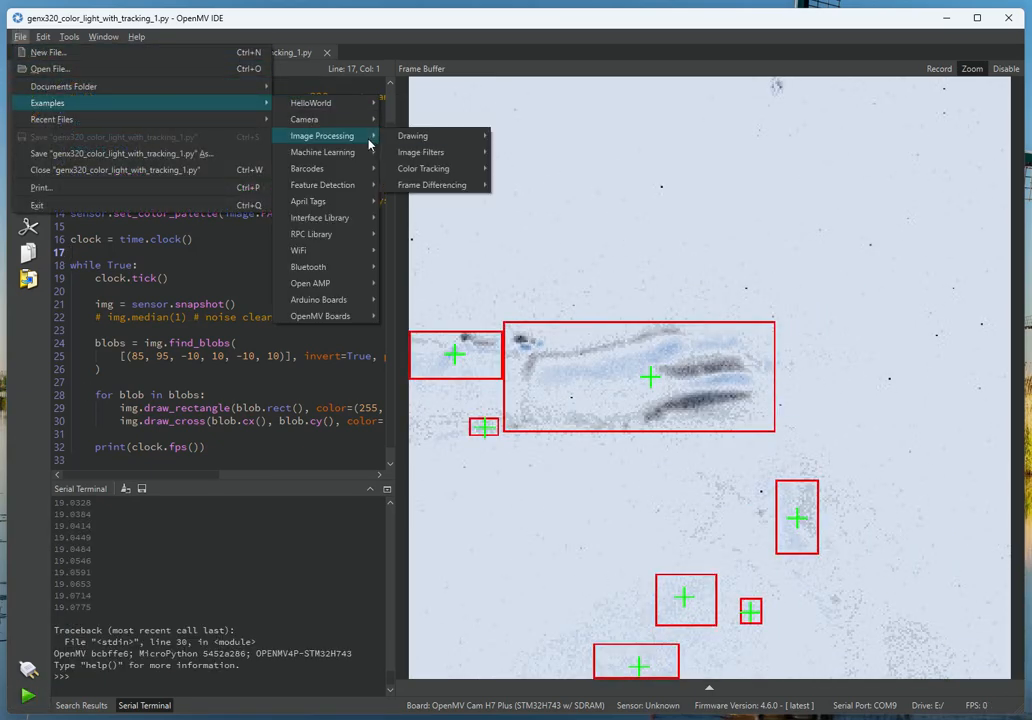
# Step: Open genx320_grayscale_with_tracking.py from the Event Cameras examples in a new tab
pyautogui.click(412, 135)
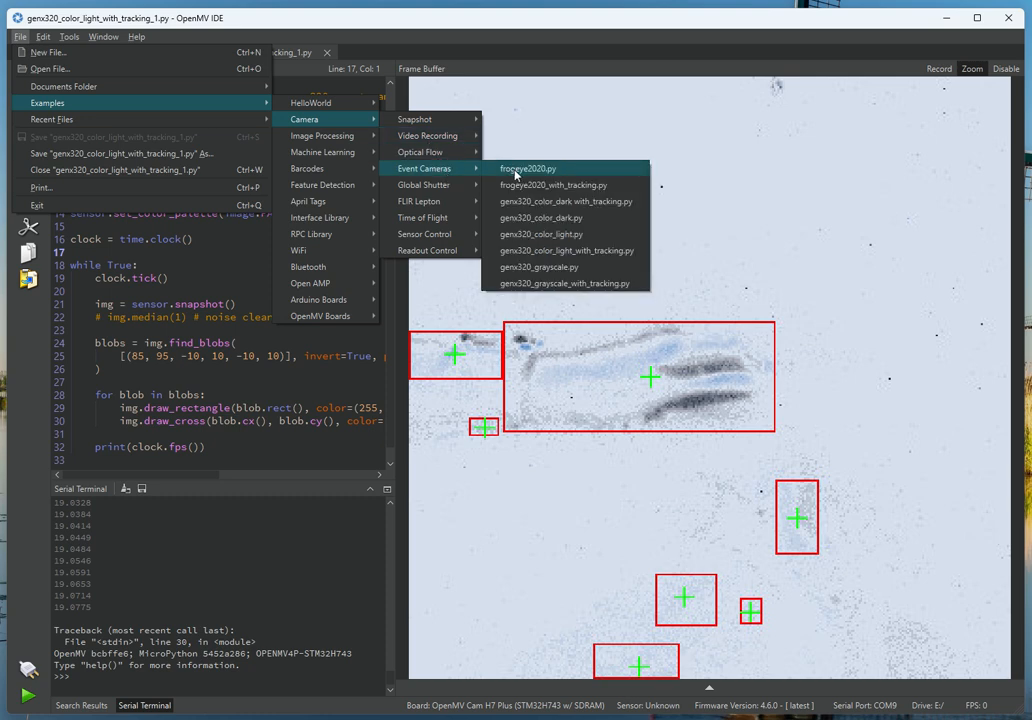
pyautogui.moveTo(567, 283)
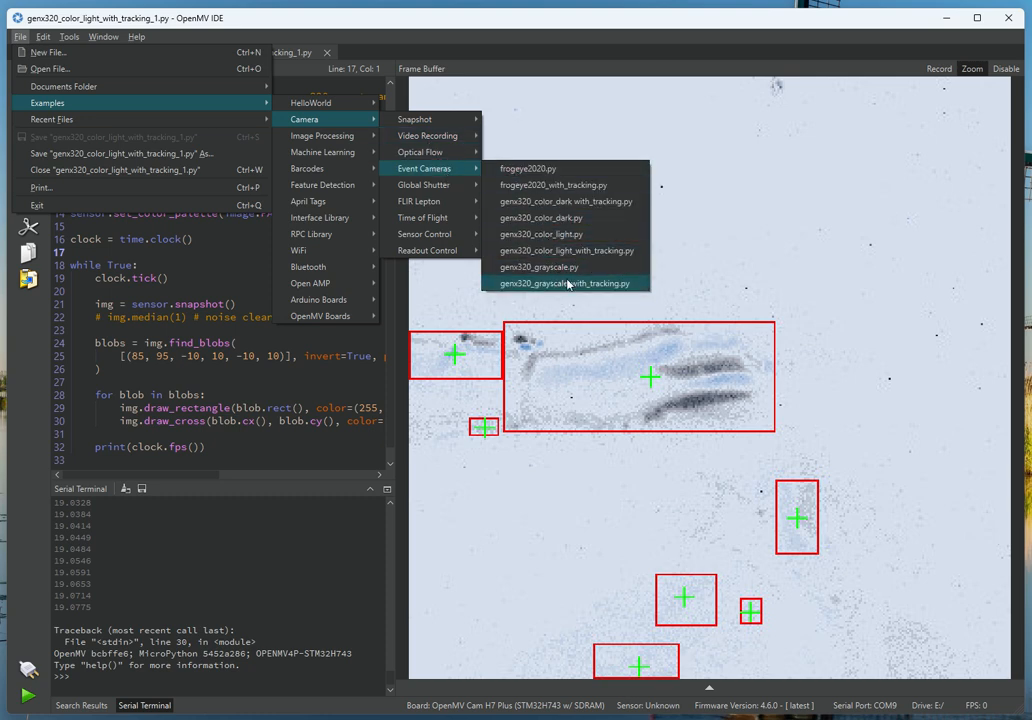
pyautogui.click(567, 283)
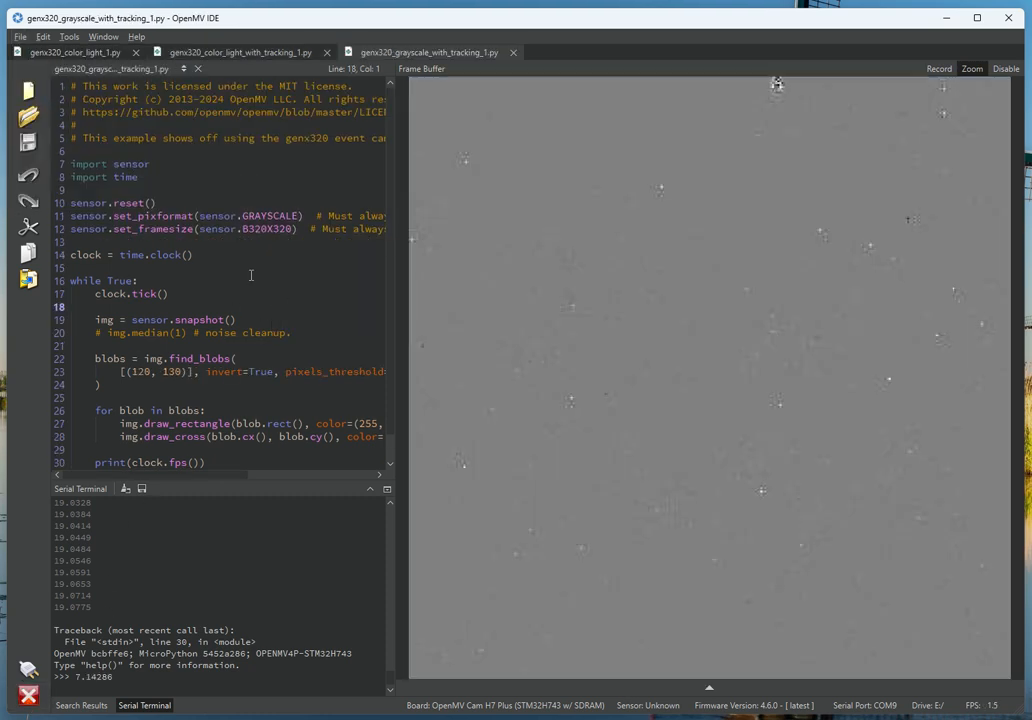